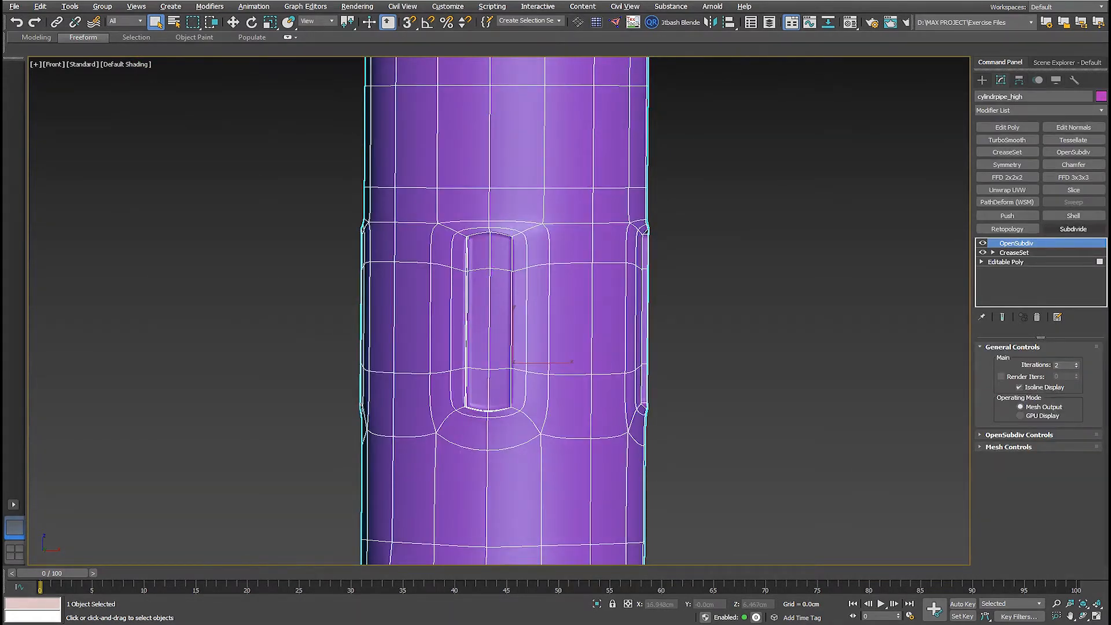
Step: Select Editable Poly in the stack and turn off Show End Result to reveal the base cage
left_click(1005, 262)
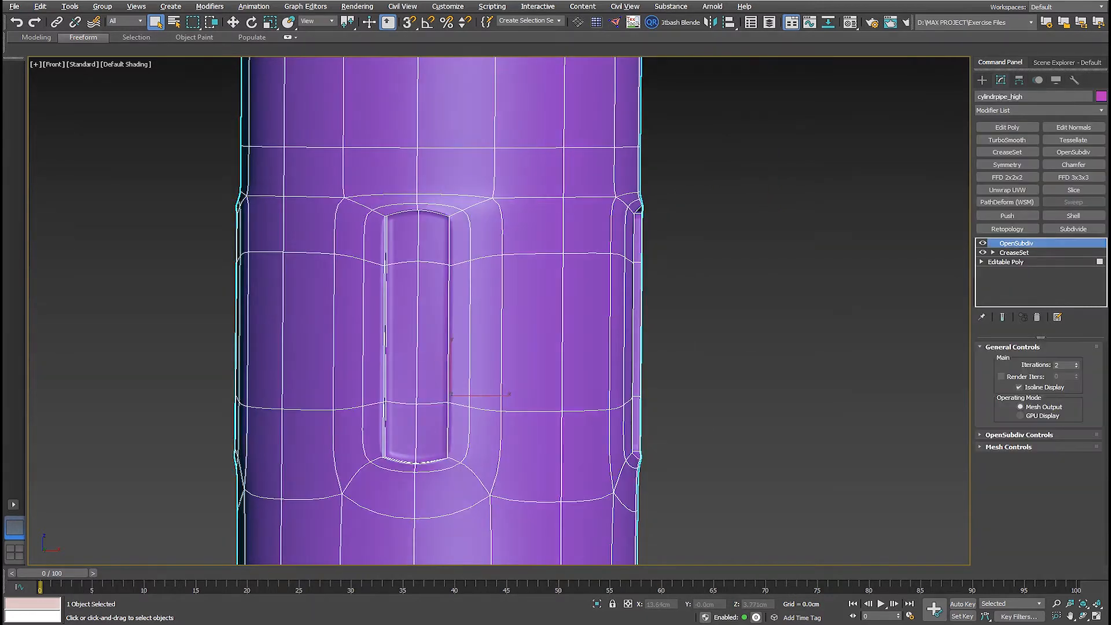
left_click(1005, 262)
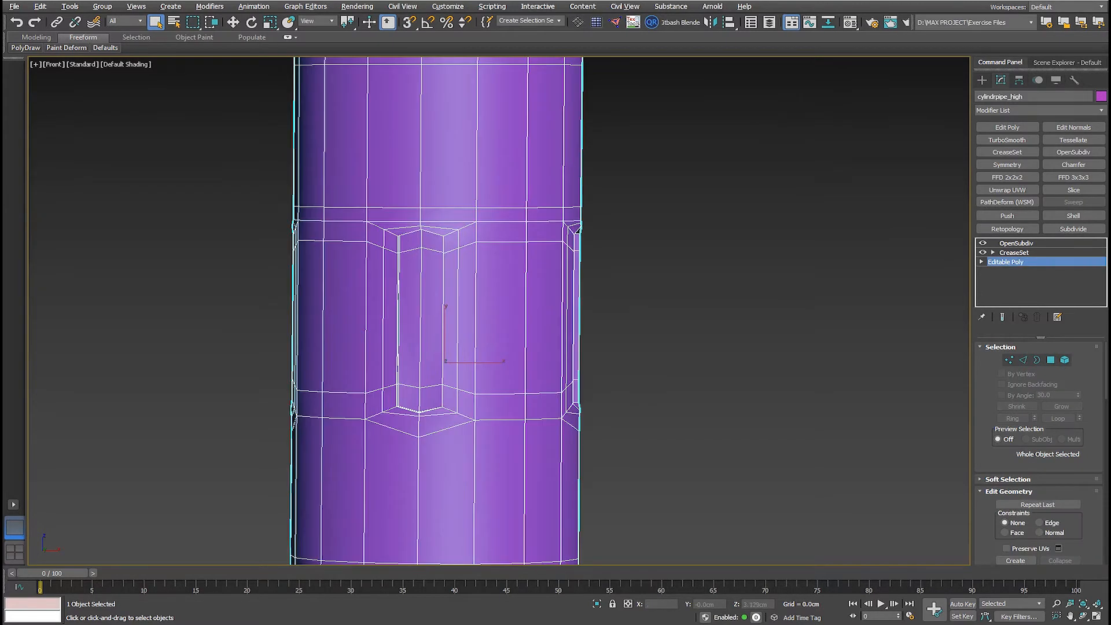
Step: On the cloned cylinder, select the face band around the slot and delete it
left_click(1016, 243)
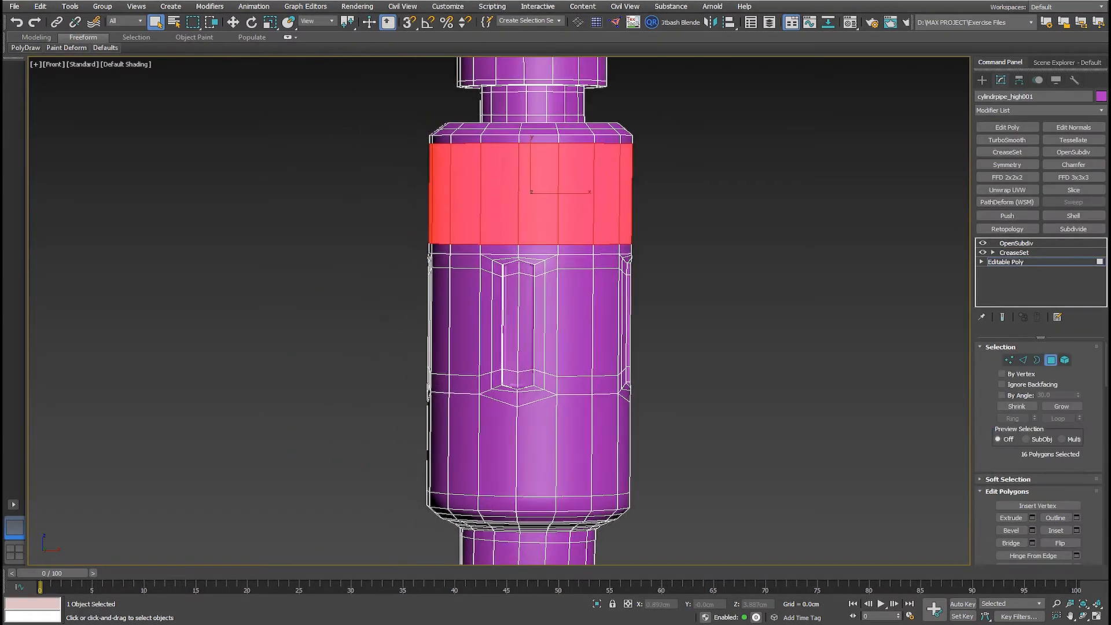
left_click_drag(369, 244, 685, 398)
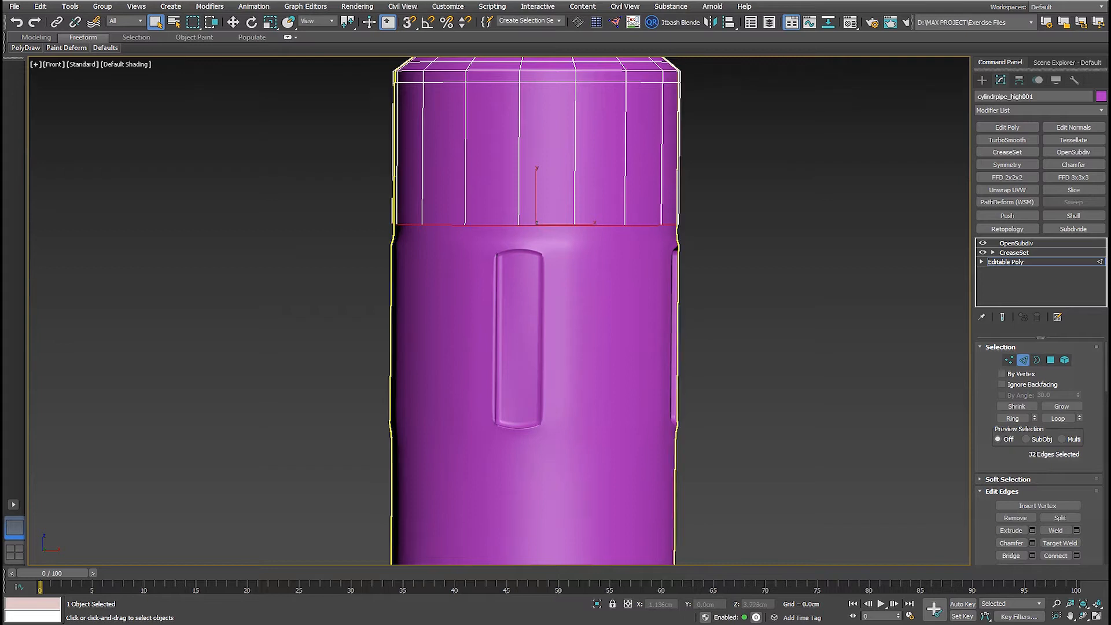
scroll("down", 3)
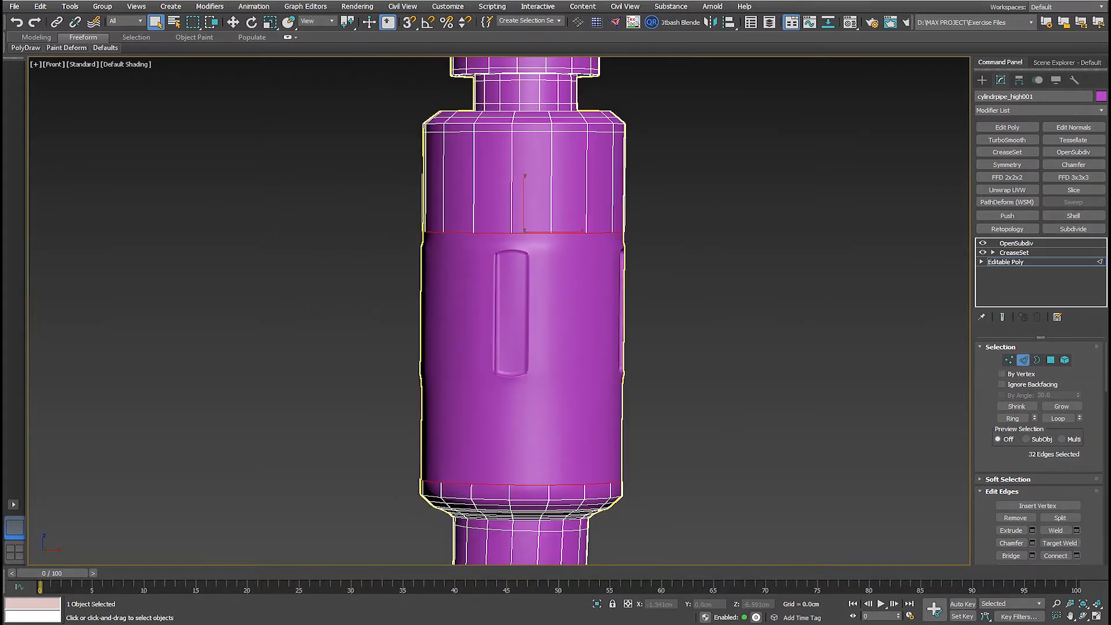
Step: Bridge the two open border loops and remove the twist from the new faces
left_click(1010, 555)
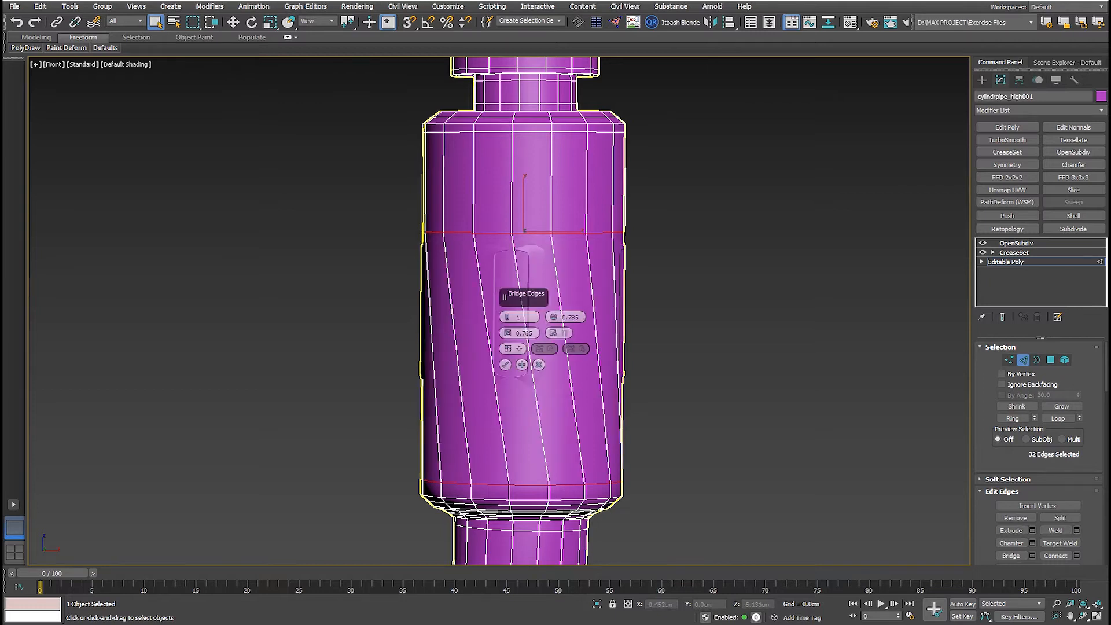
left_click(505, 364)
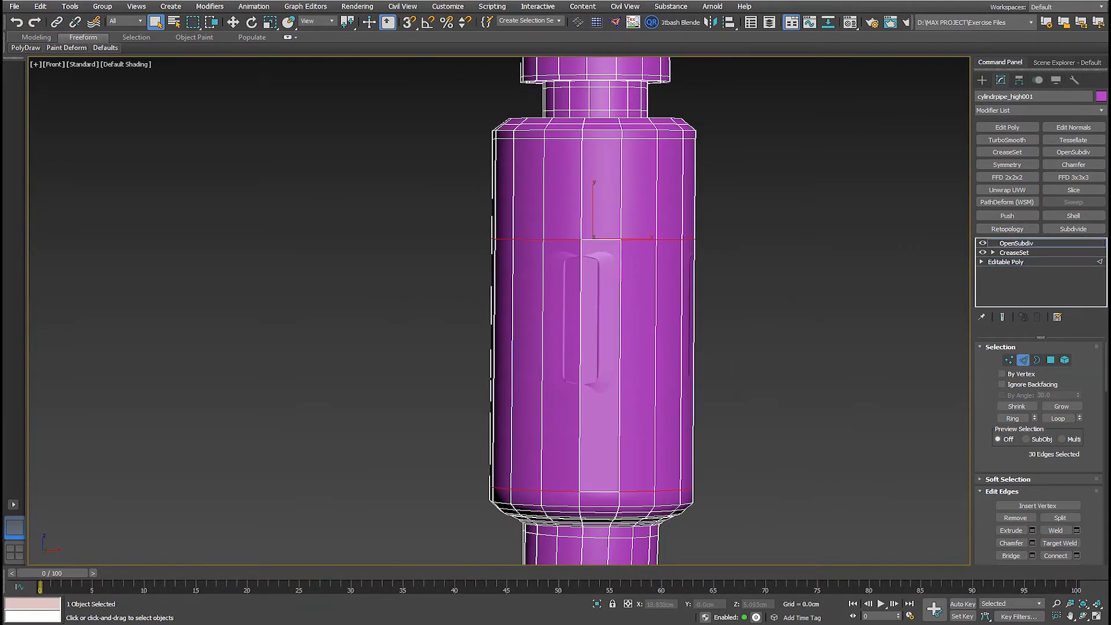
left_click(1014, 242)
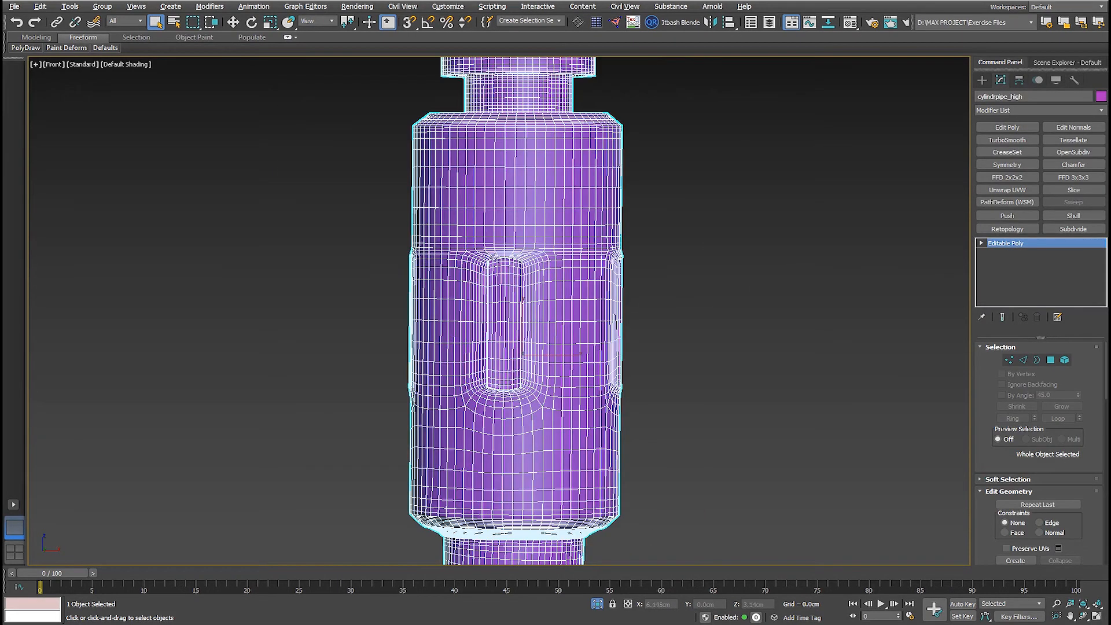
Step: Collapse cylindrpipe_high's stack to an editable mesh and enter Polygon mode
left_click(1051, 360)
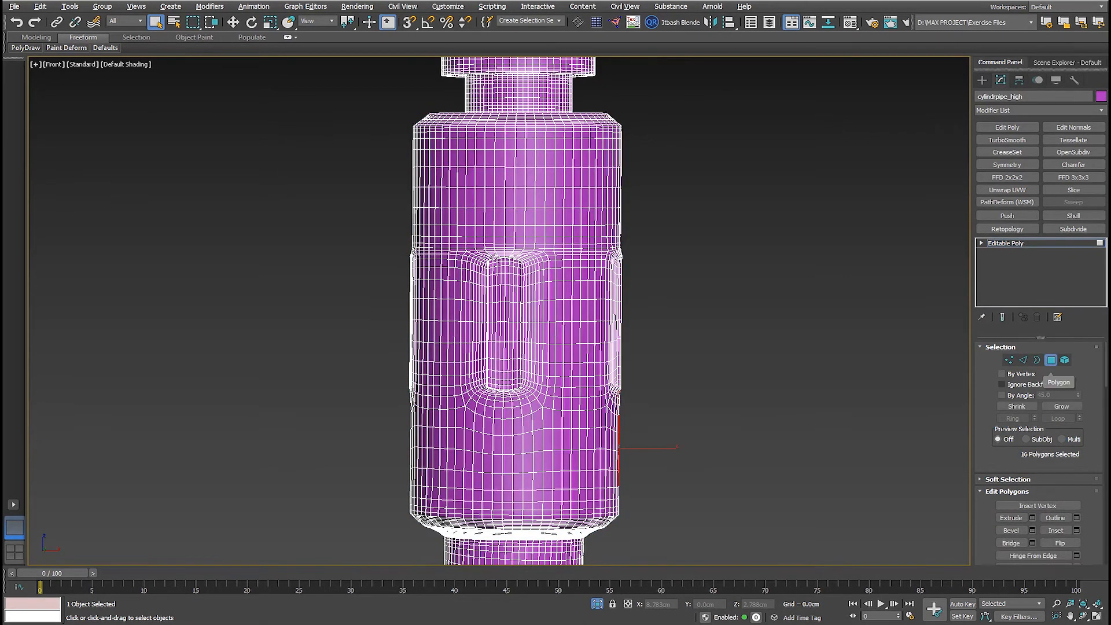
left_click(1000, 395)
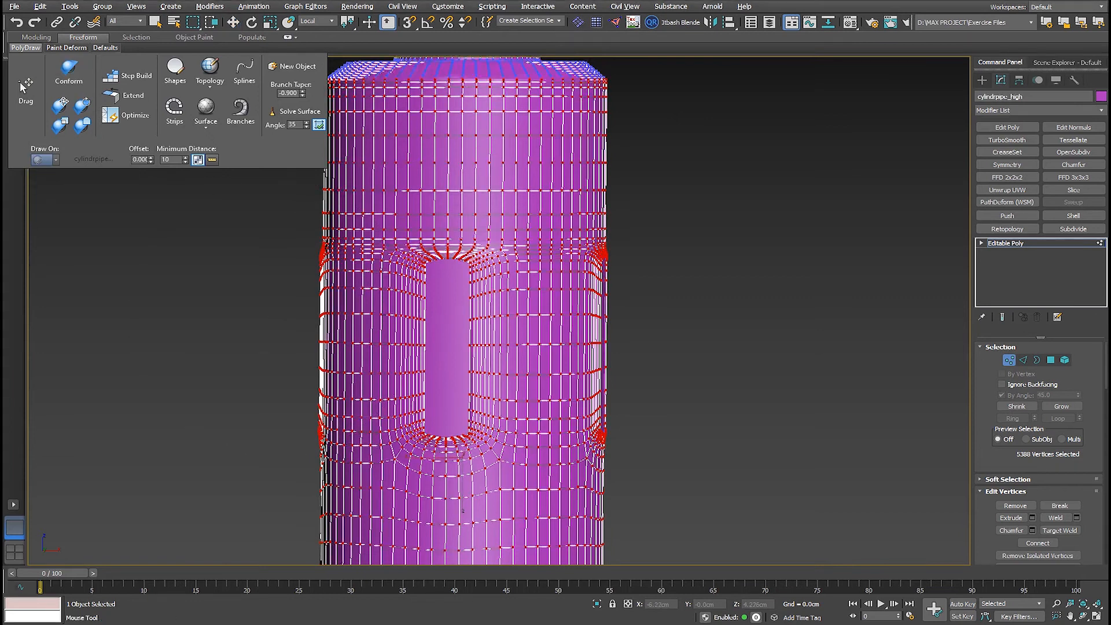
Step: Set the clean duplicate as PolyDraw's Draw On target and paint vertices with Conform
left_click(69, 69)
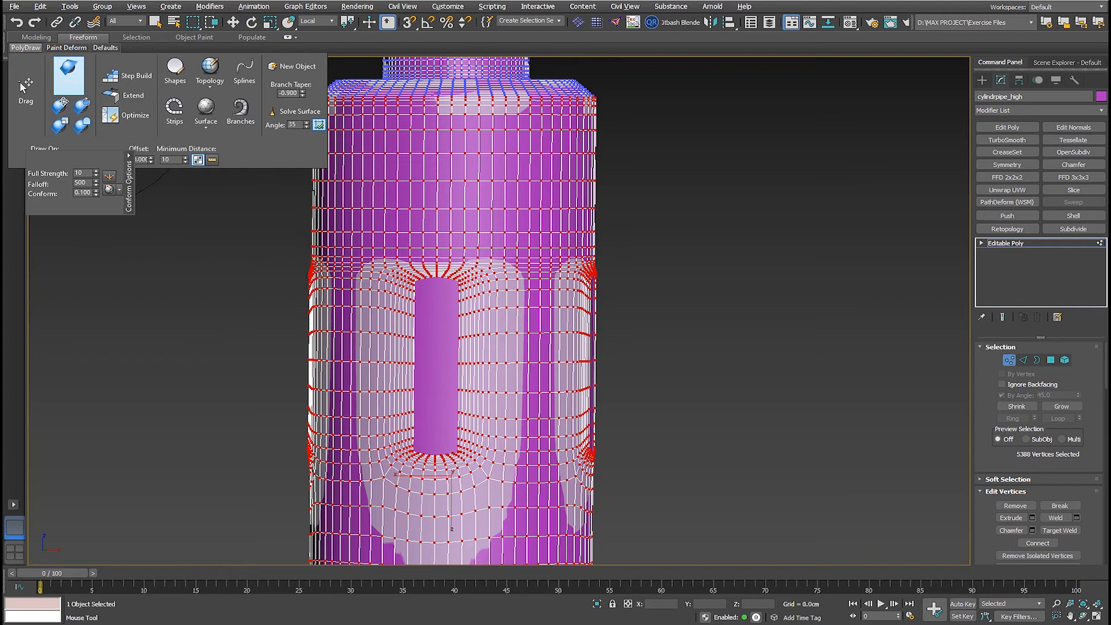
left_click(68, 74)
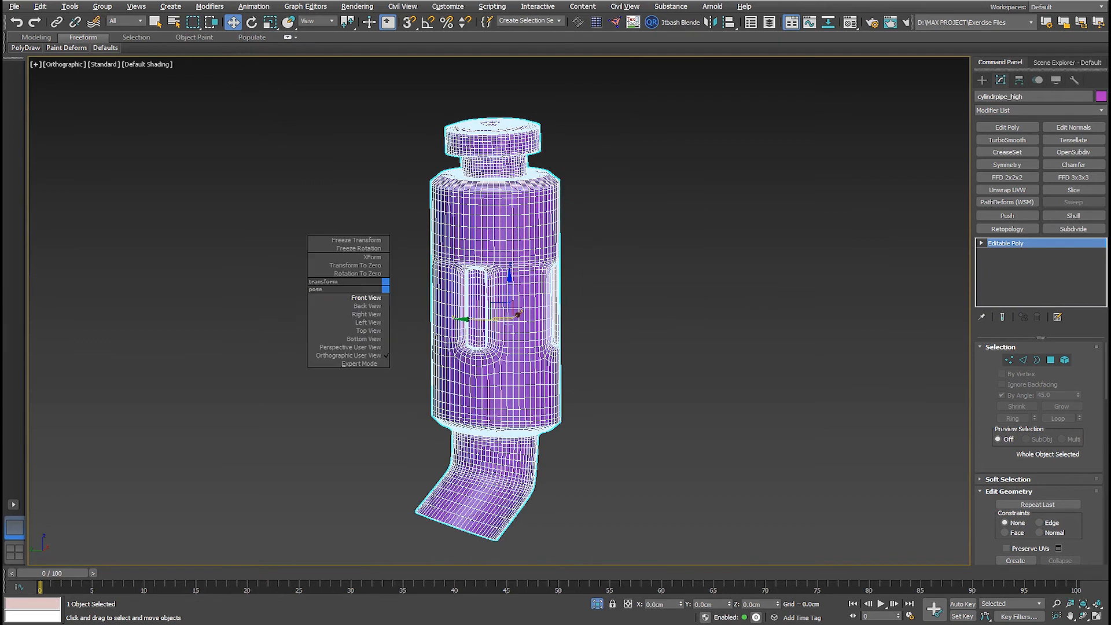
Step: Switch the viewport to Front view via the quad menu
left_click(366, 297)
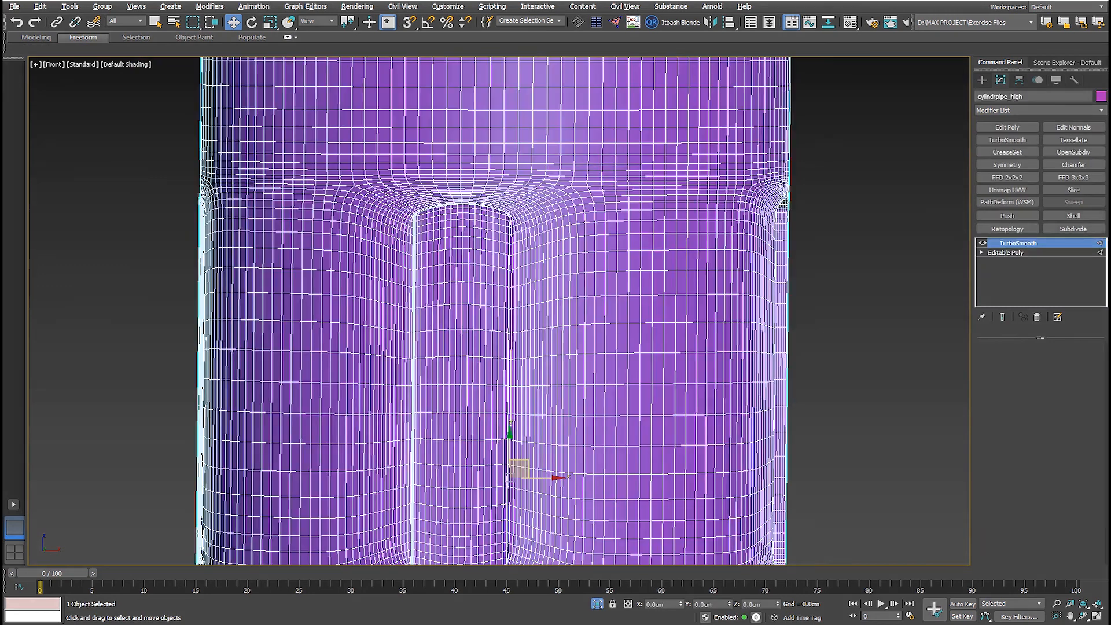
Step: Apply TurboSmooth to the dense cylinder and check its Iterations setting
left_click(1017, 243)
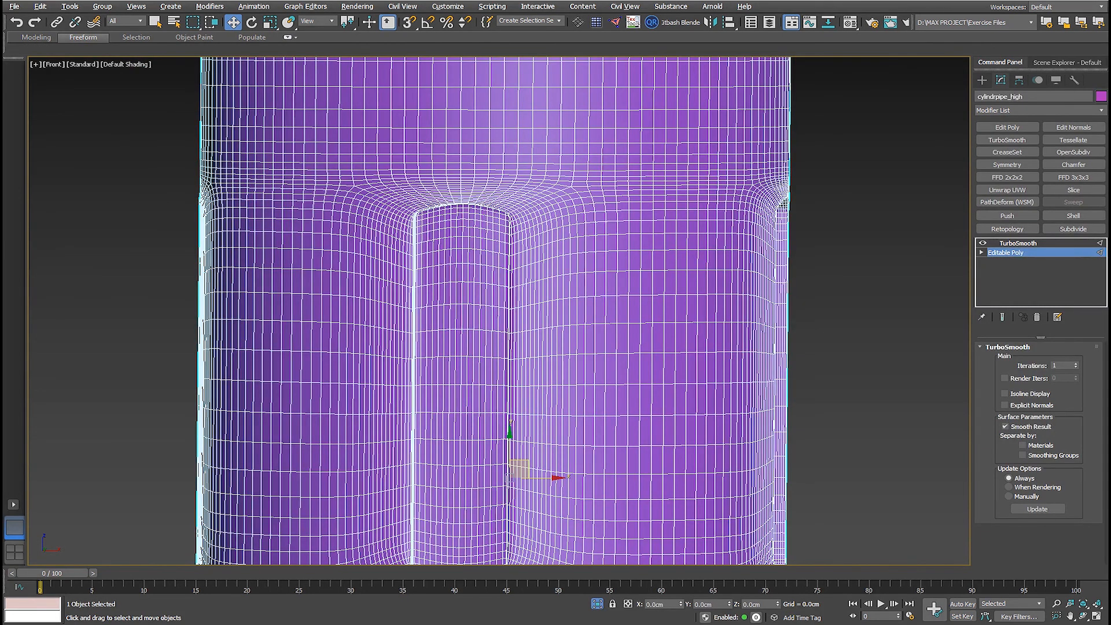